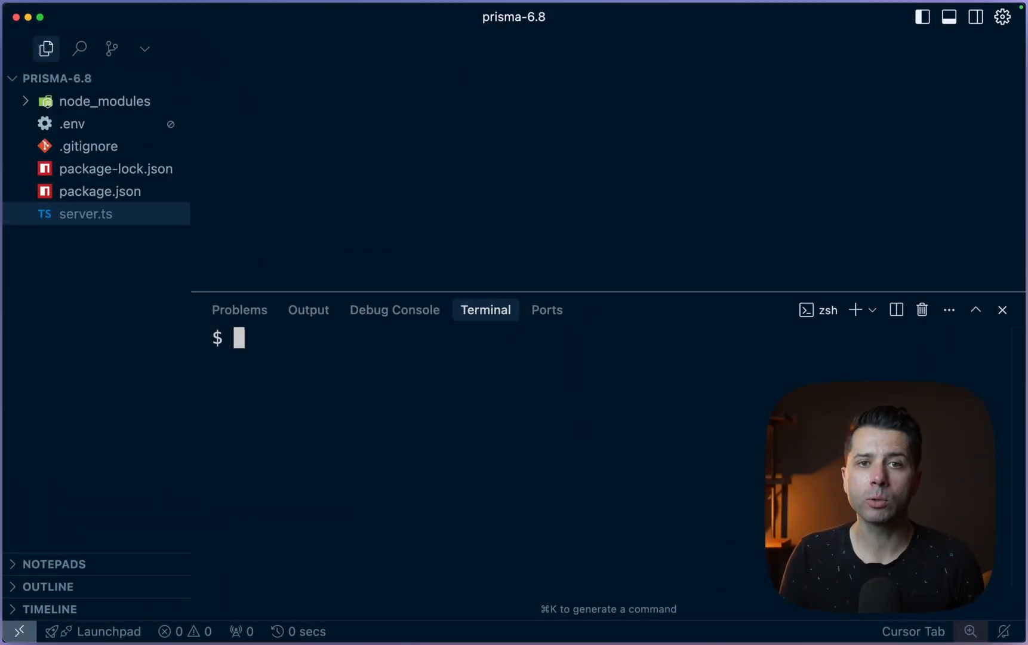
# Run npx prisma dev to start a local Prisma Postgres server and print its DATABASE_URL.
pyautogui.write('n')
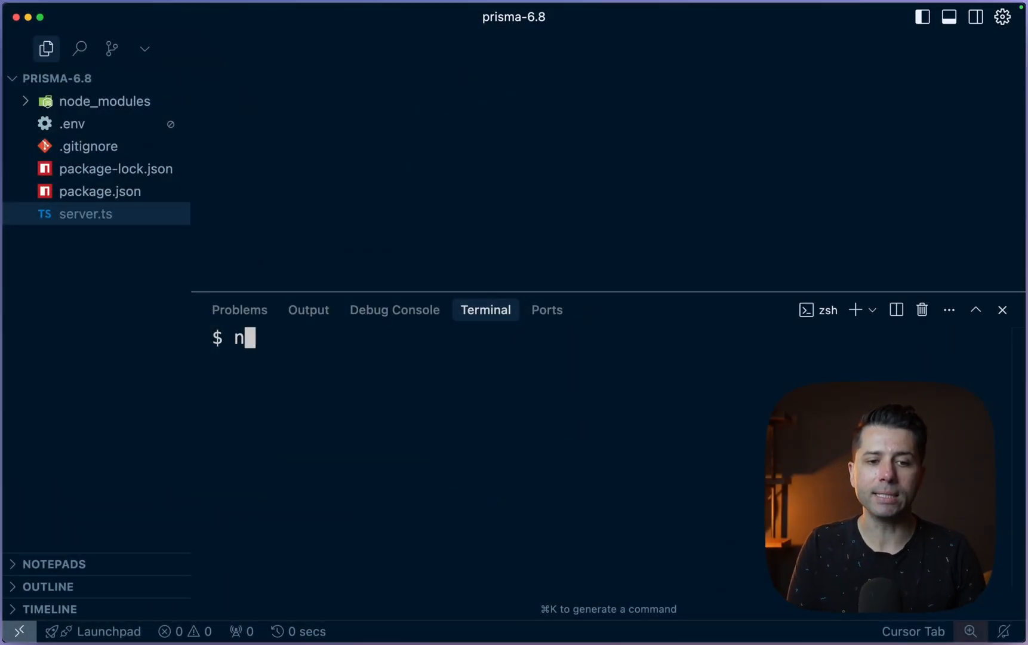
pyautogui.write('px prisma dev')
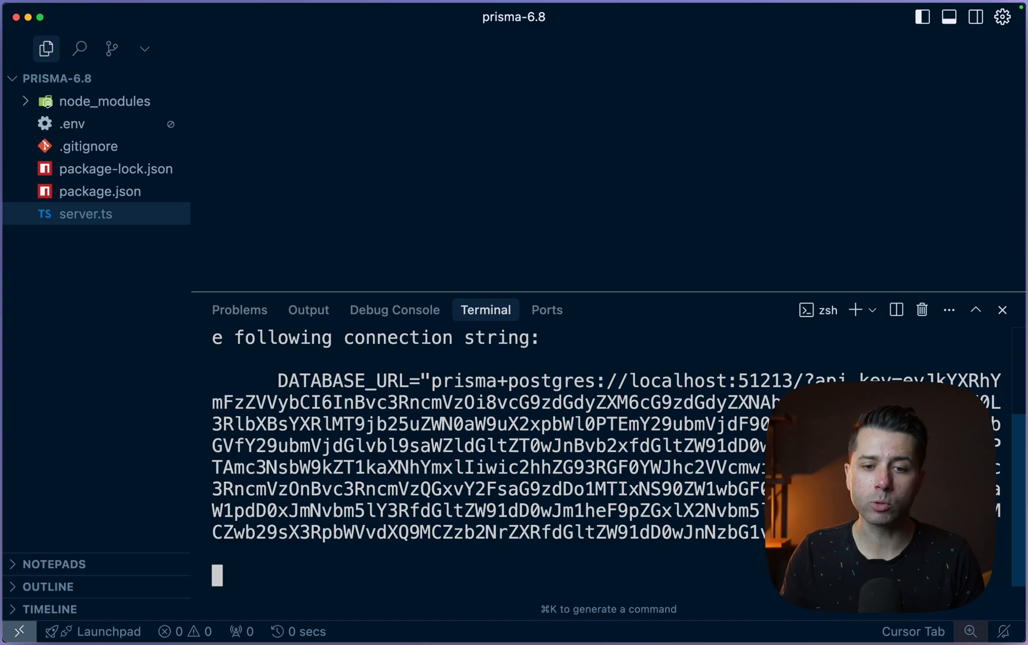
pyautogui.moveTo(596, 379)
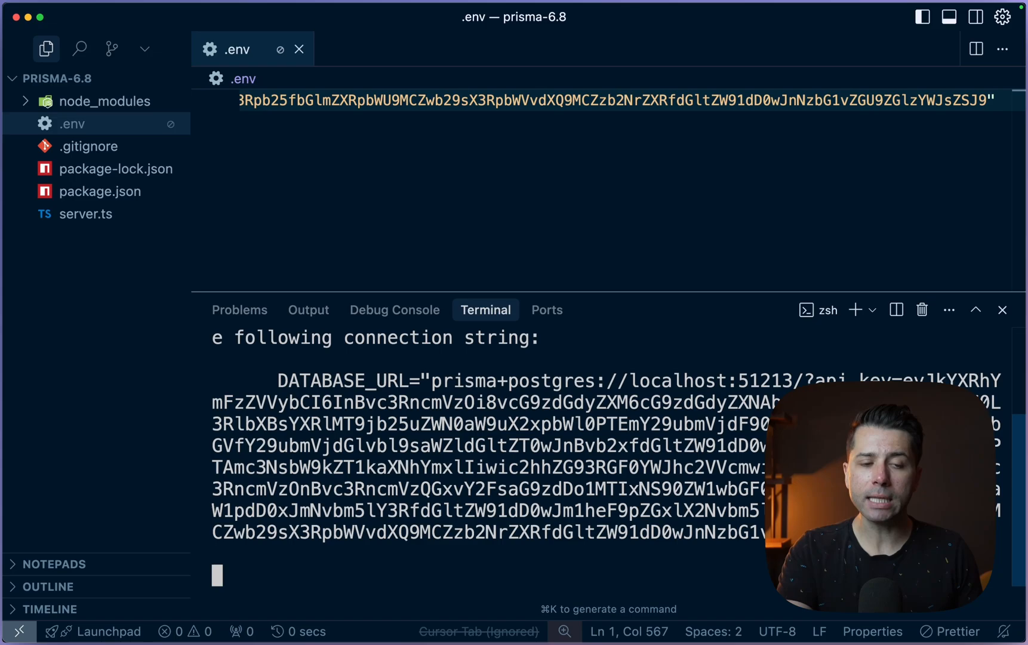
pyautogui.moveTo(321, 564)
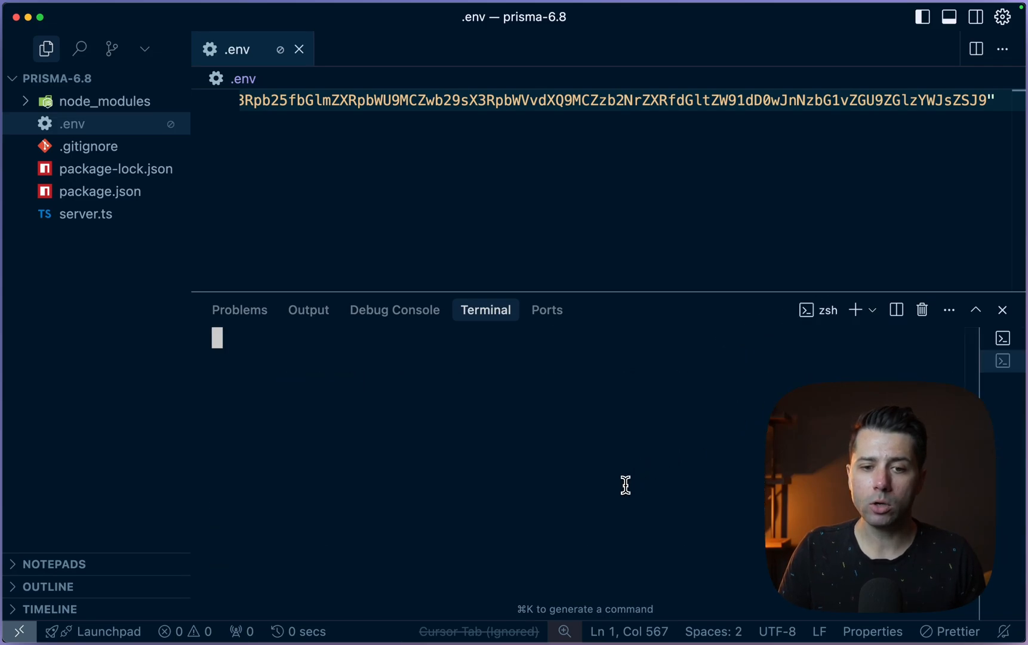
# Run npx prisma init and write the User and Post models in prisma/schema.prisma.
pyautogui.write('npx prisma')
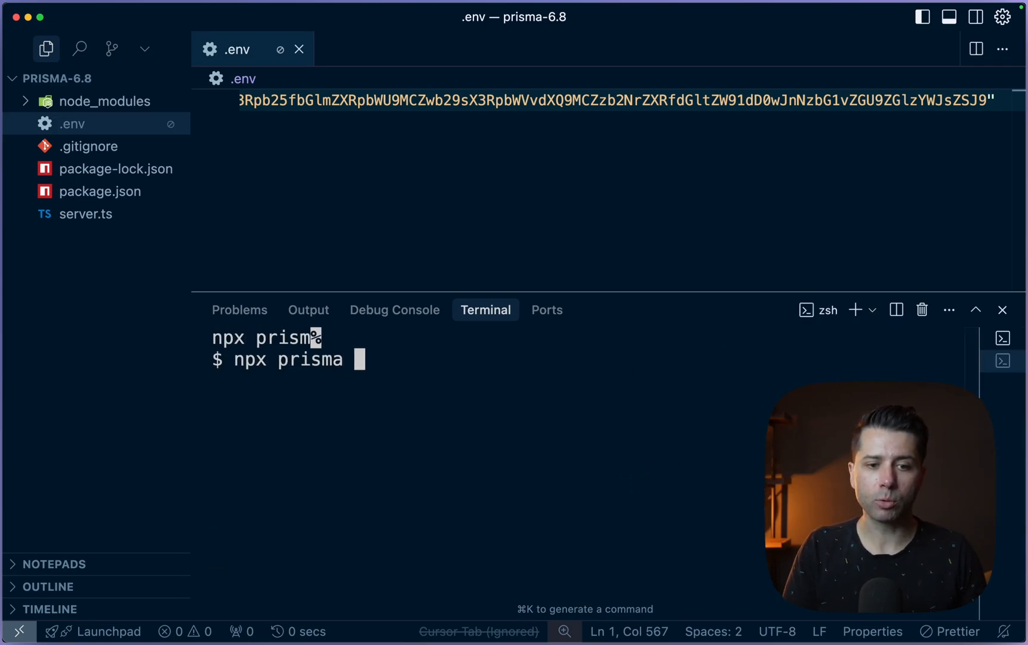
pyautogui.write('init')
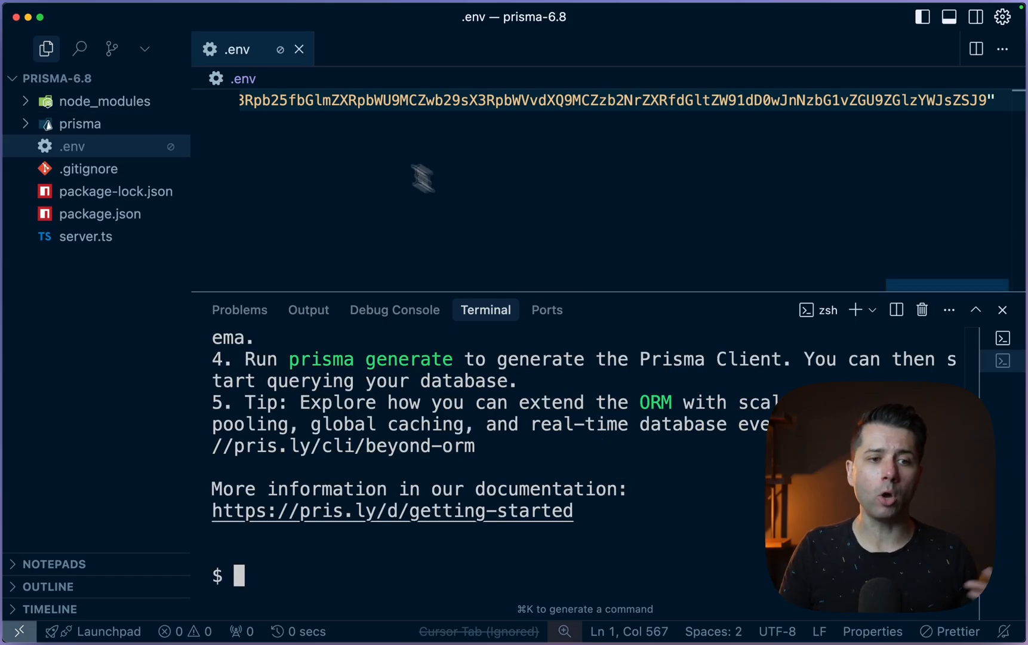
pyautogui.click(115, 146)
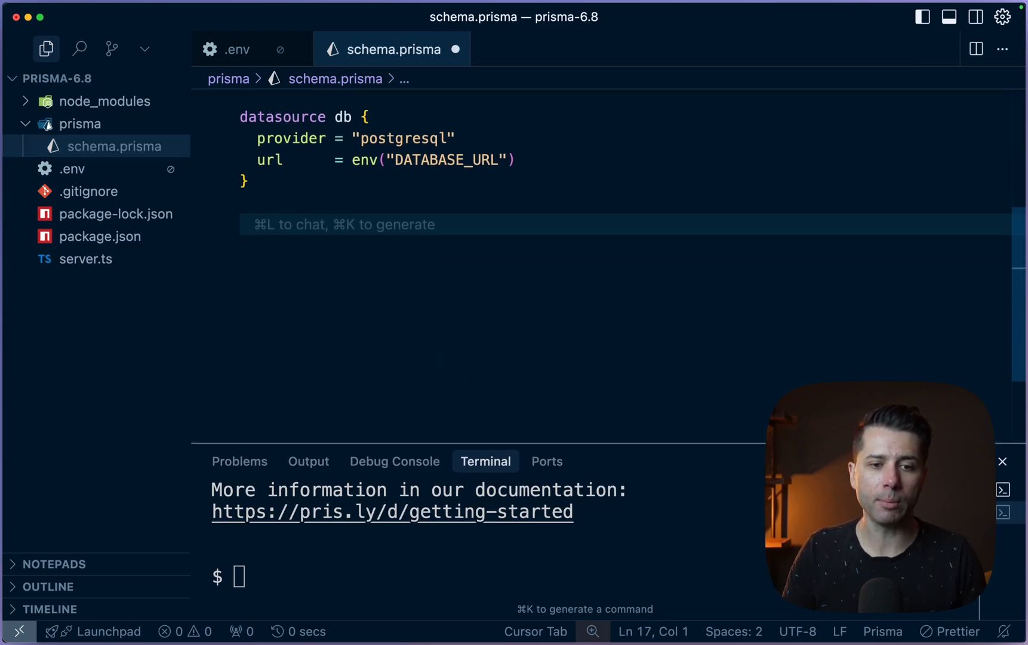
pyautogui.write('model User {')
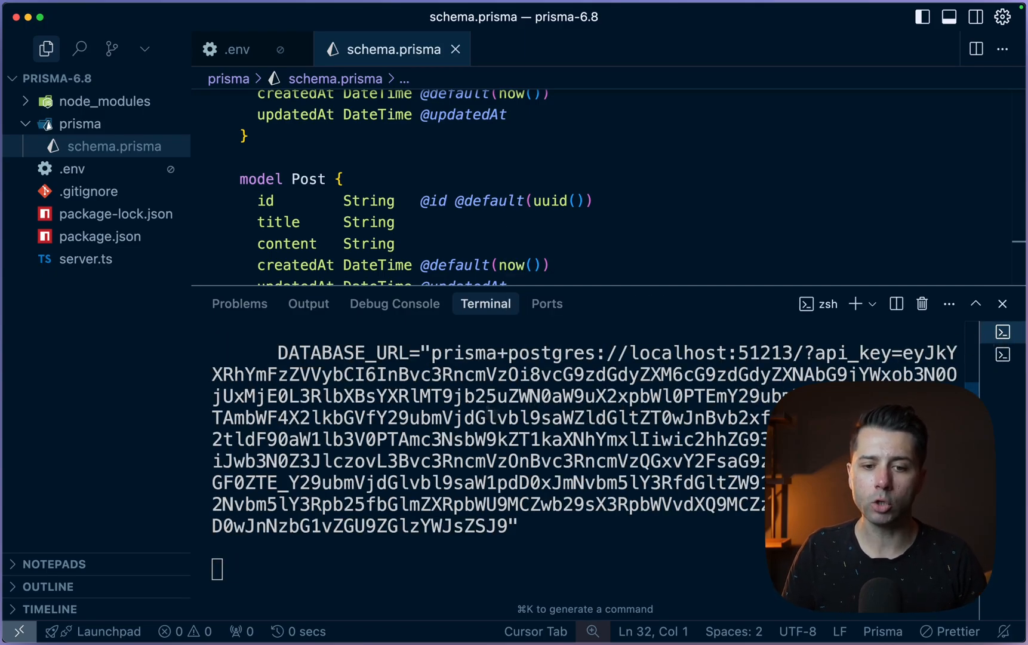
pyautogui.moveTo(615, 366)
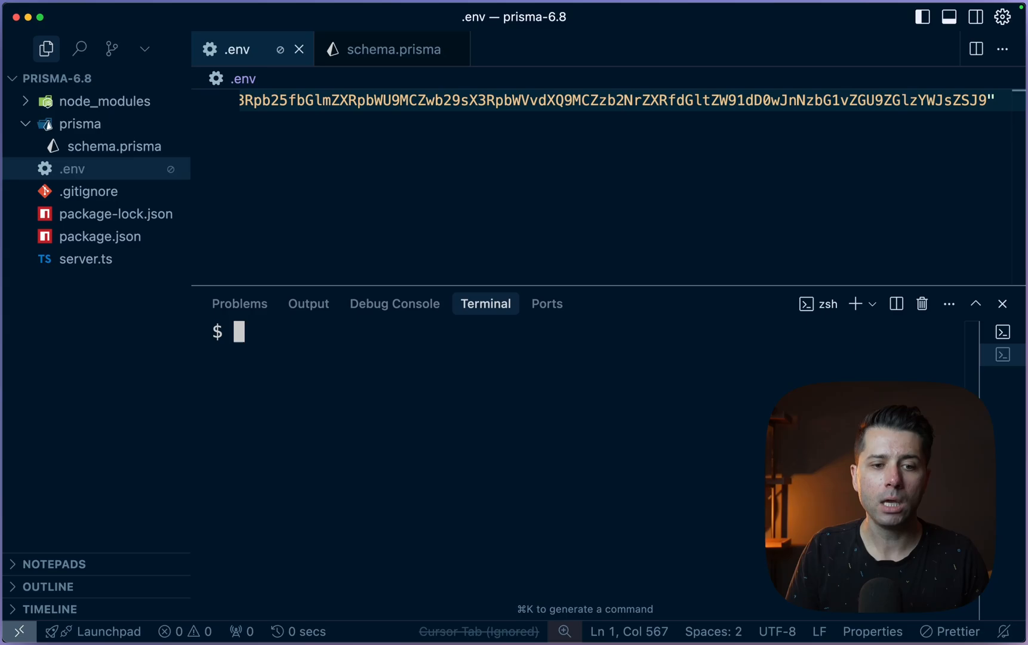
# Run npx prisma migrate dev --name init to migrate the schema into the local database.
pyautogui.write('npx prisma mi')
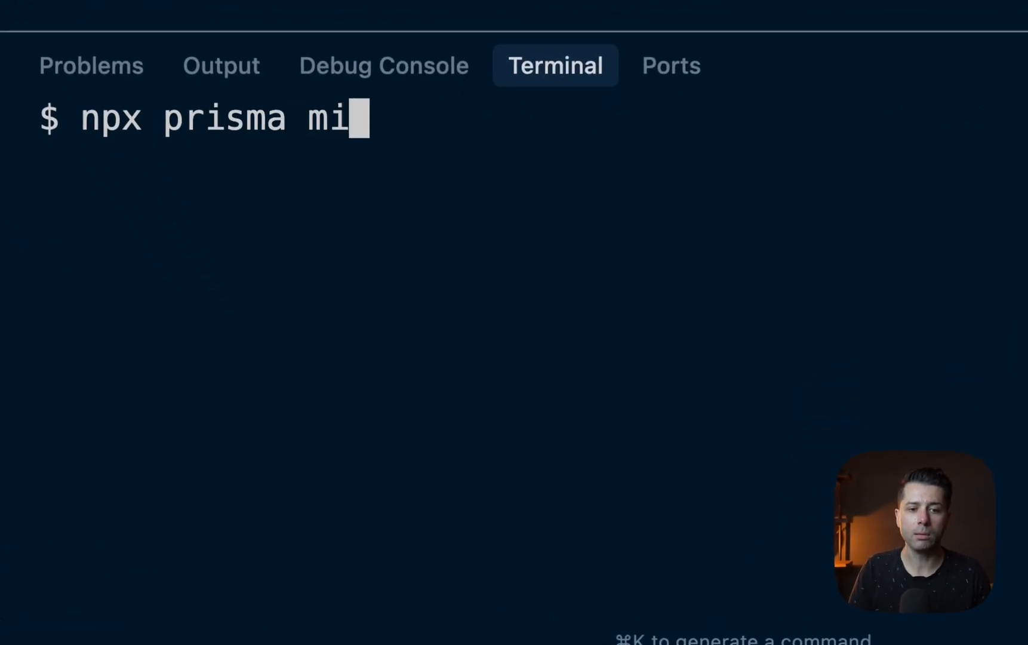
pyautogui.write('grate dev --name=')
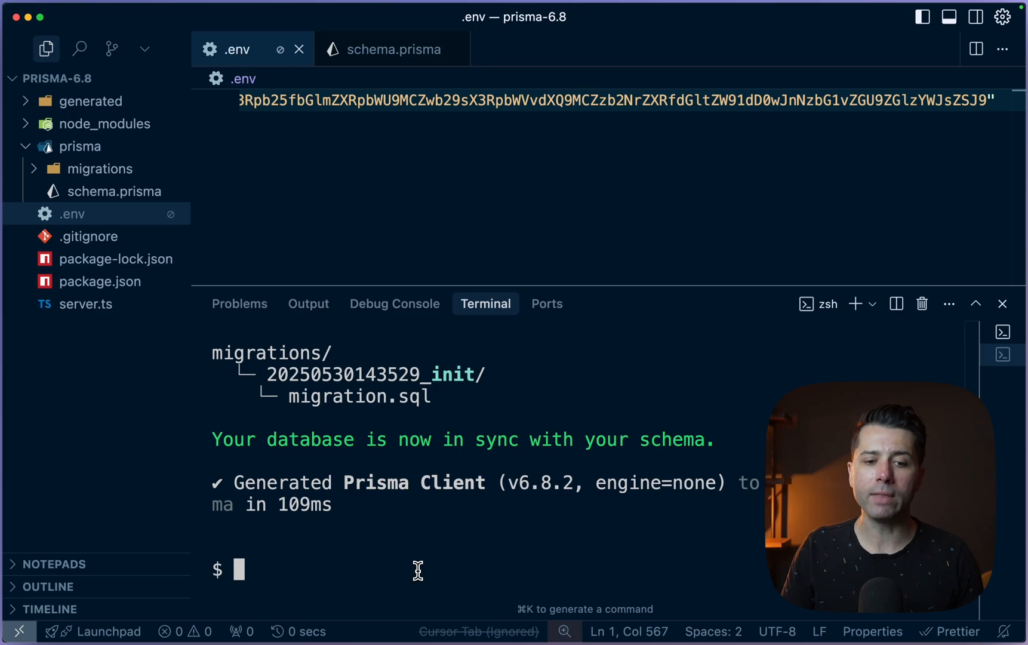
# Clear the terminal and launch Prisma Studio with npx prisma studio.
pyautogui.write('clera')
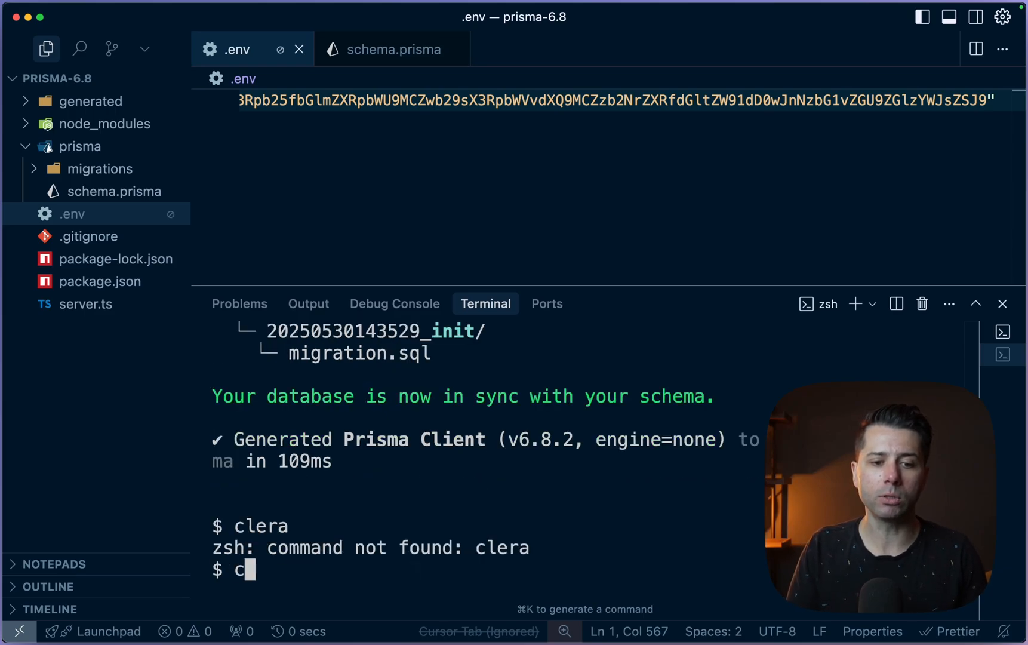
pyautogui.write('npx prisma')
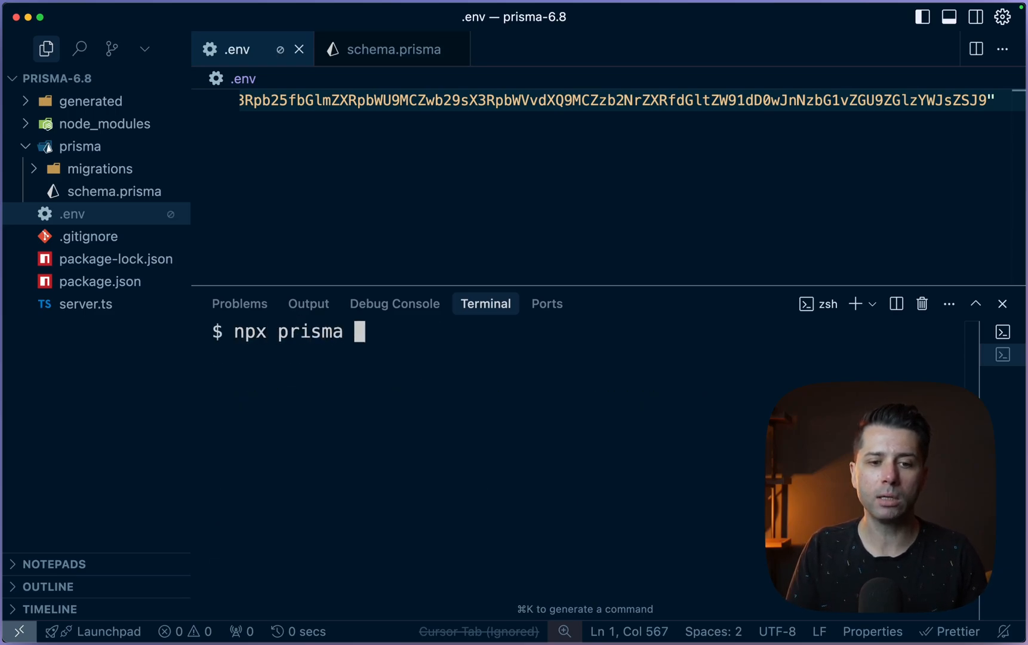
pyautogui.write('studio')
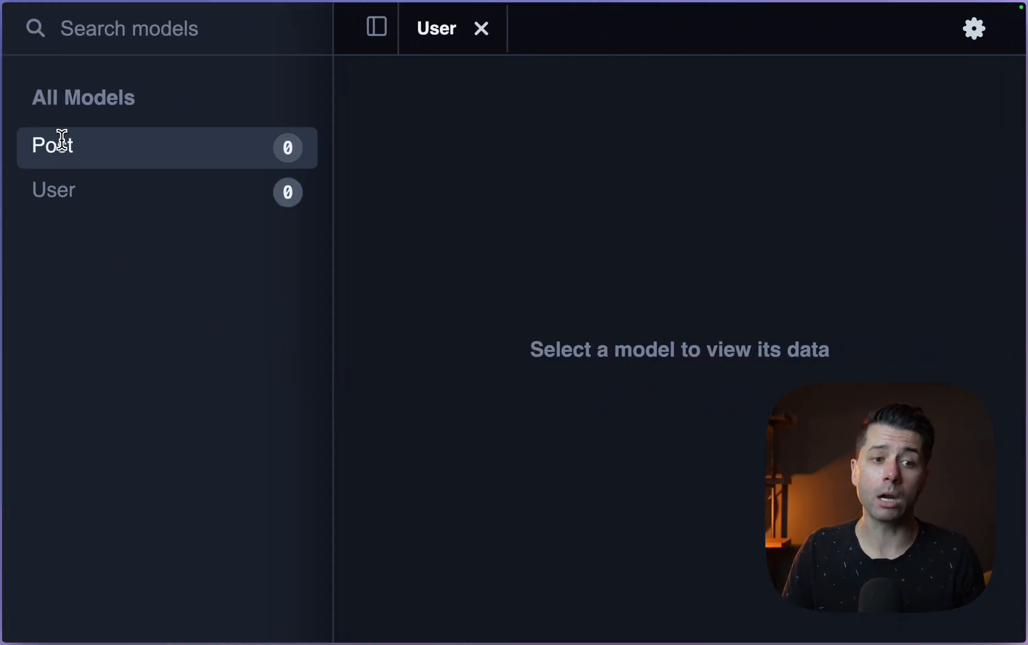
# View the empty records of the Post model in Prisma Studio's All Models sidebar.
pyautogui.click(51, 145)
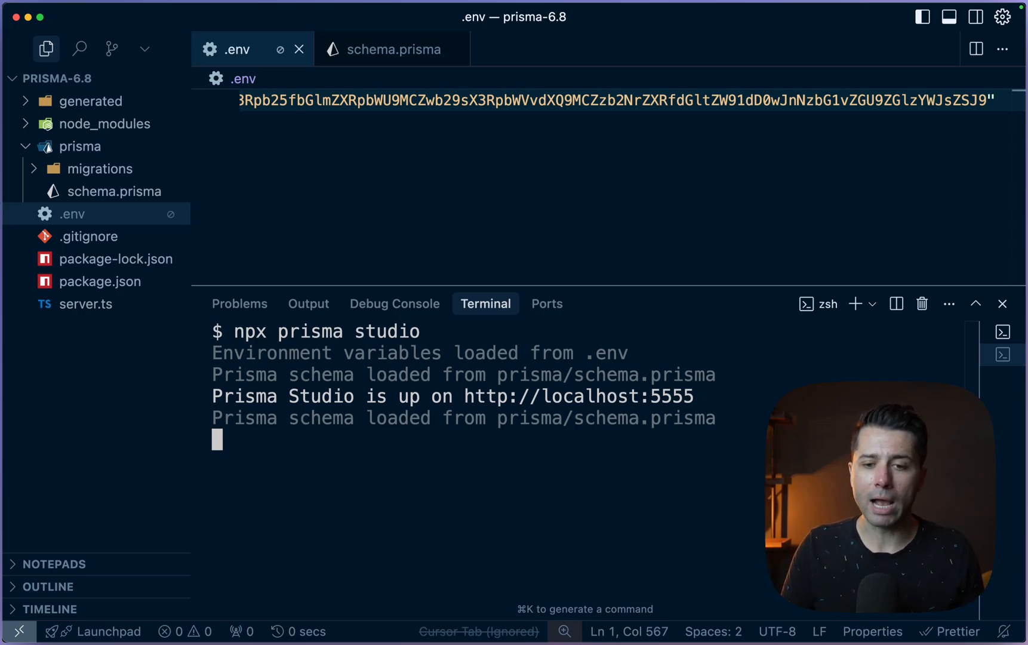
pyautogui.moveTo(489, 488)
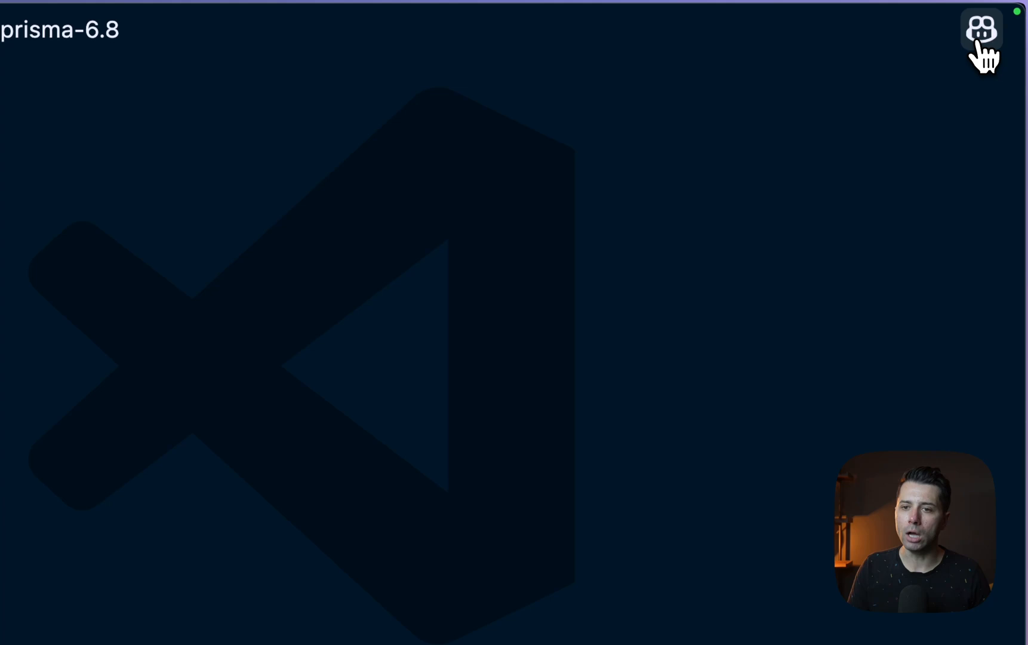
# Open the Copilot Chat panel from the title-bar Copilot icon.
pyautogui.click(980, 29)
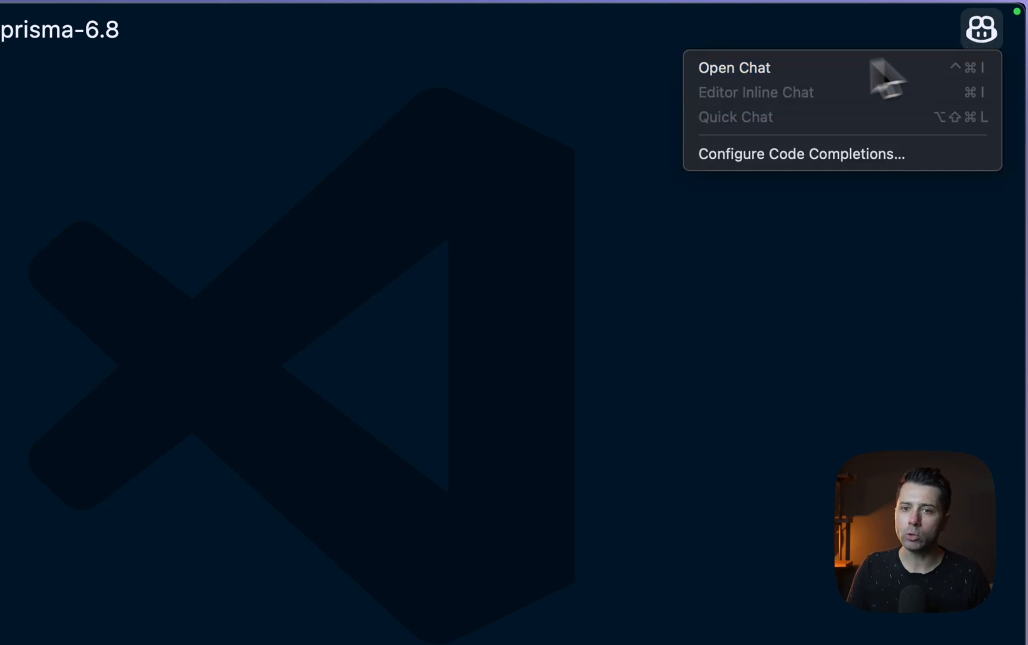
pyautogui.click(733, 68)
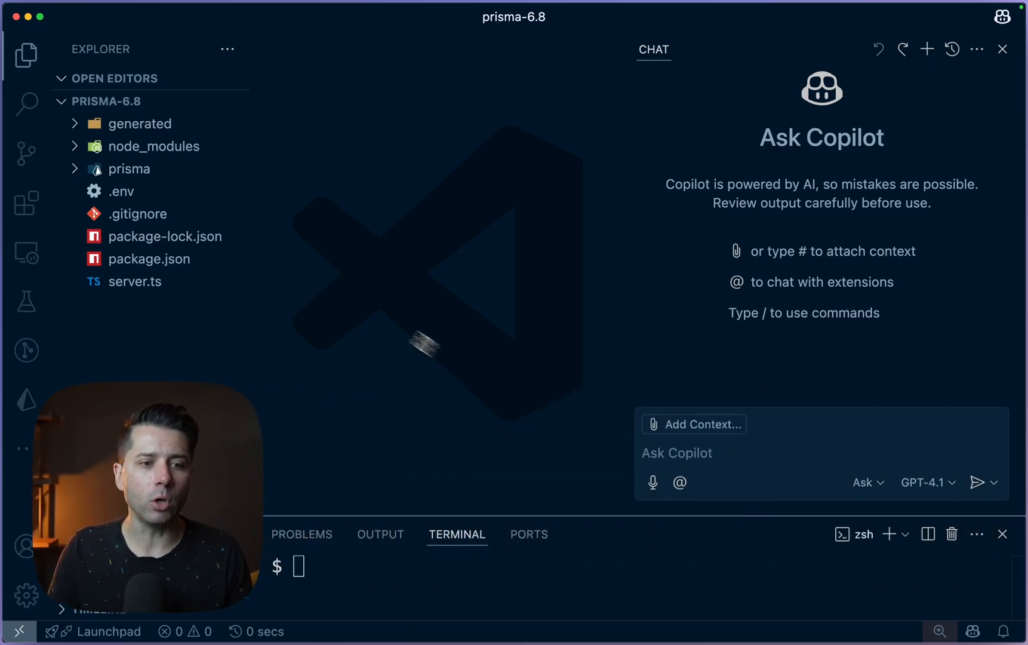
# Review the Prisma extension's Language Model Tools list, then return to the project Explorer.
pyautogui.click(26, 202)
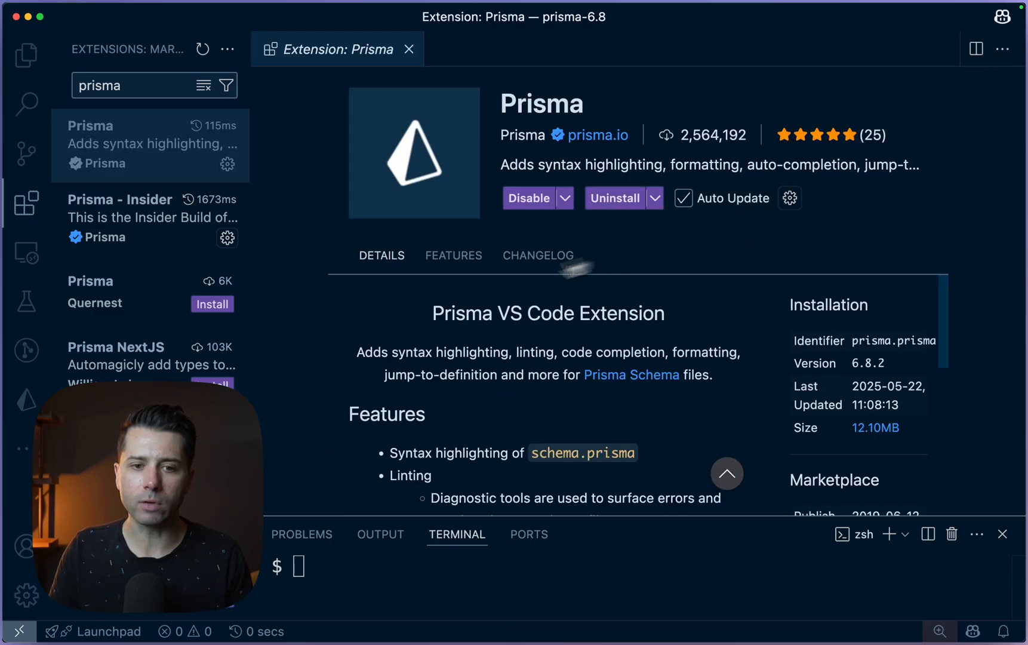
pyautogui.click(453, 256)
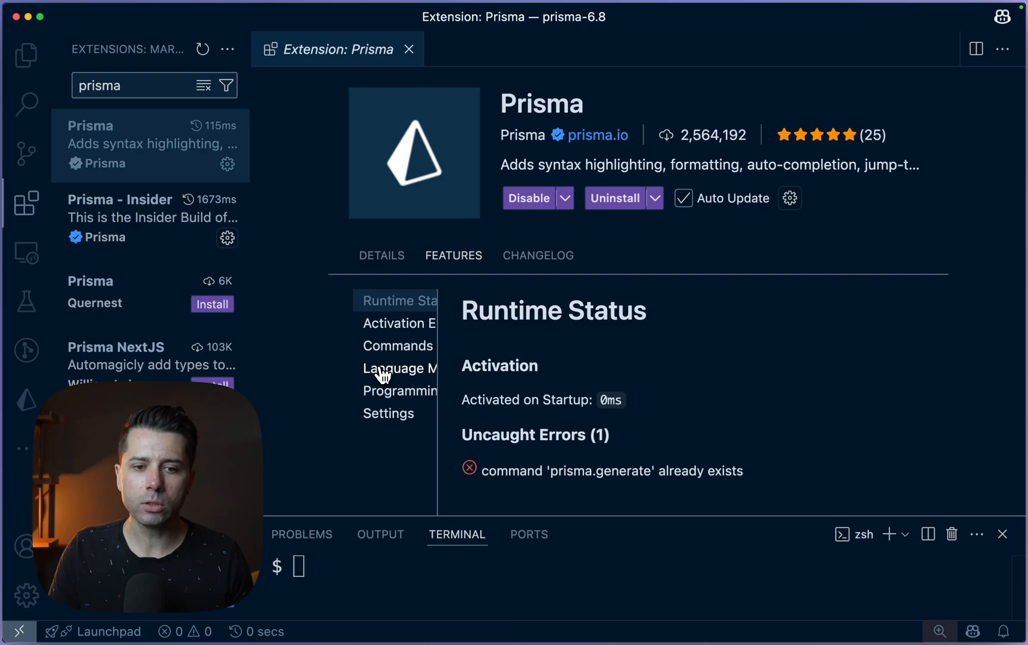
pyautogui.click(399, 368)
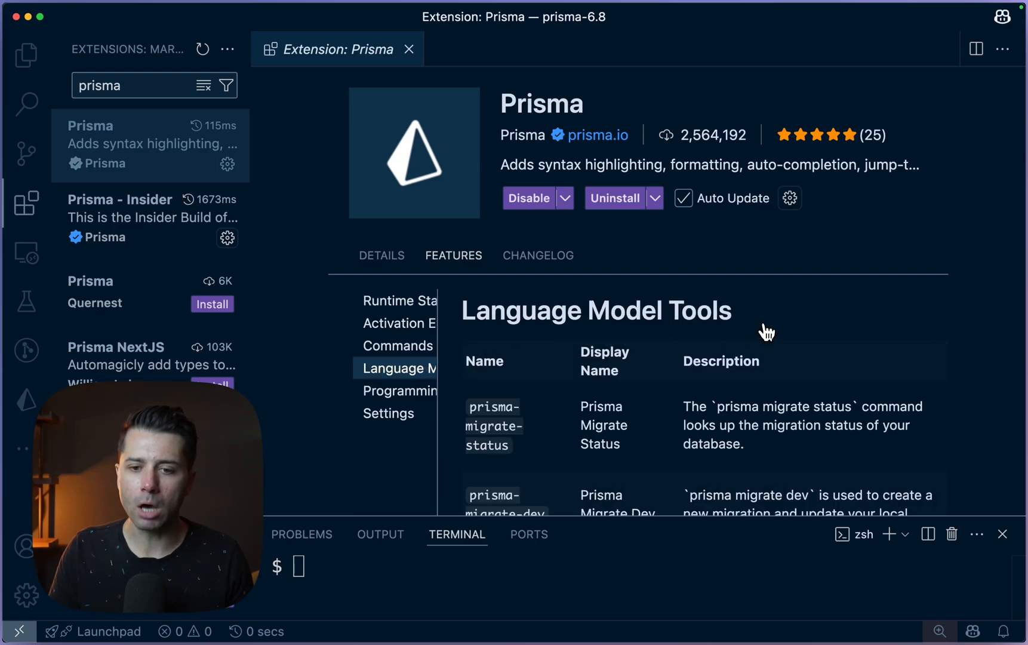
pyautogui.scroll(-3)
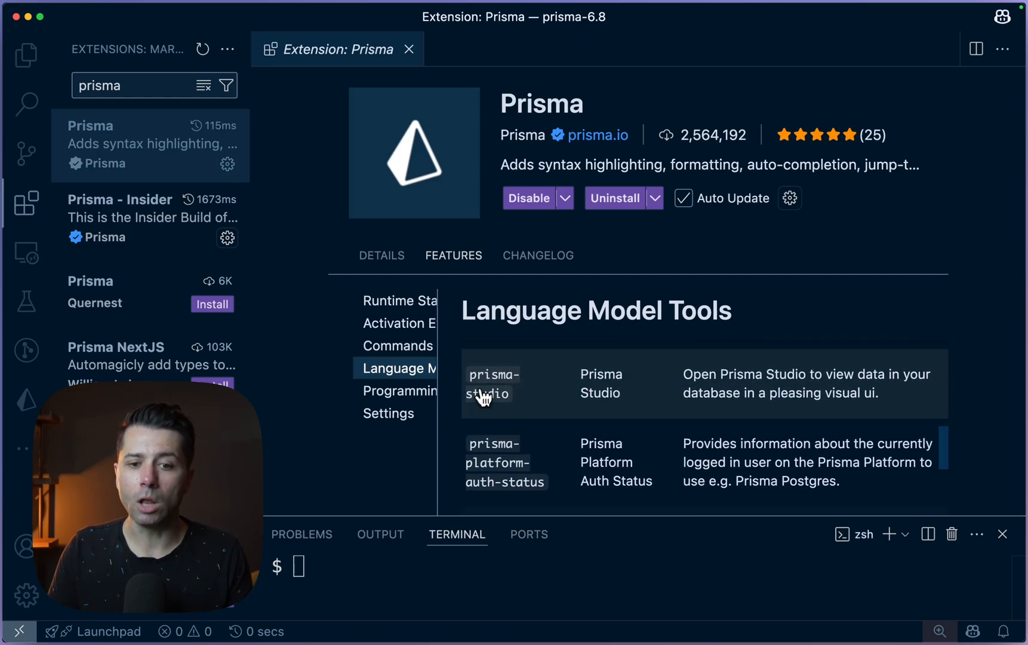
pyautogui.scroll(-3)
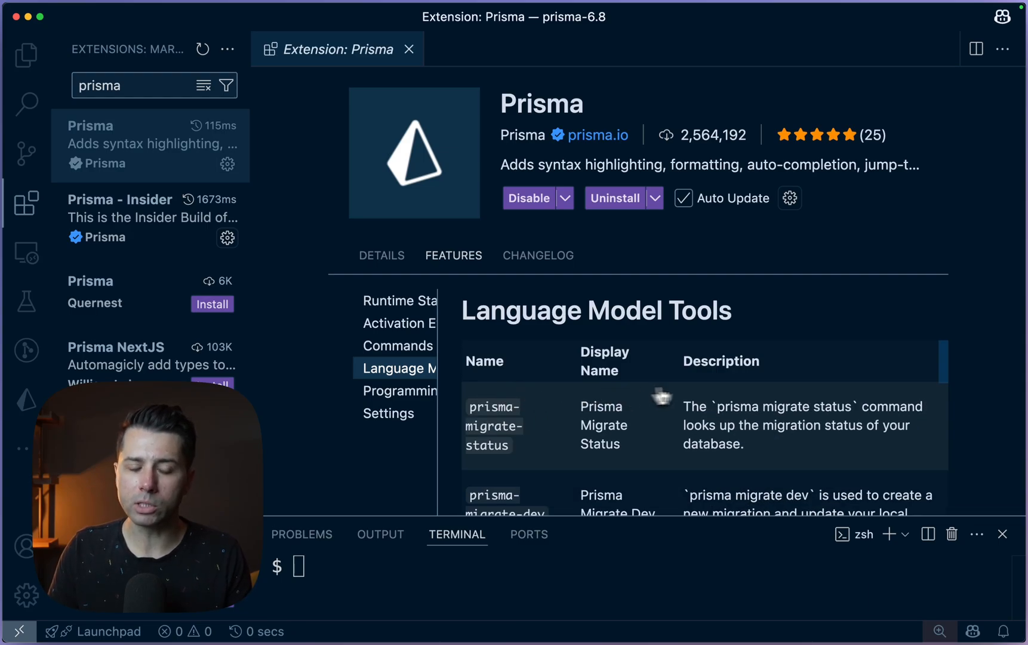
pyautogui.click(27, 54)
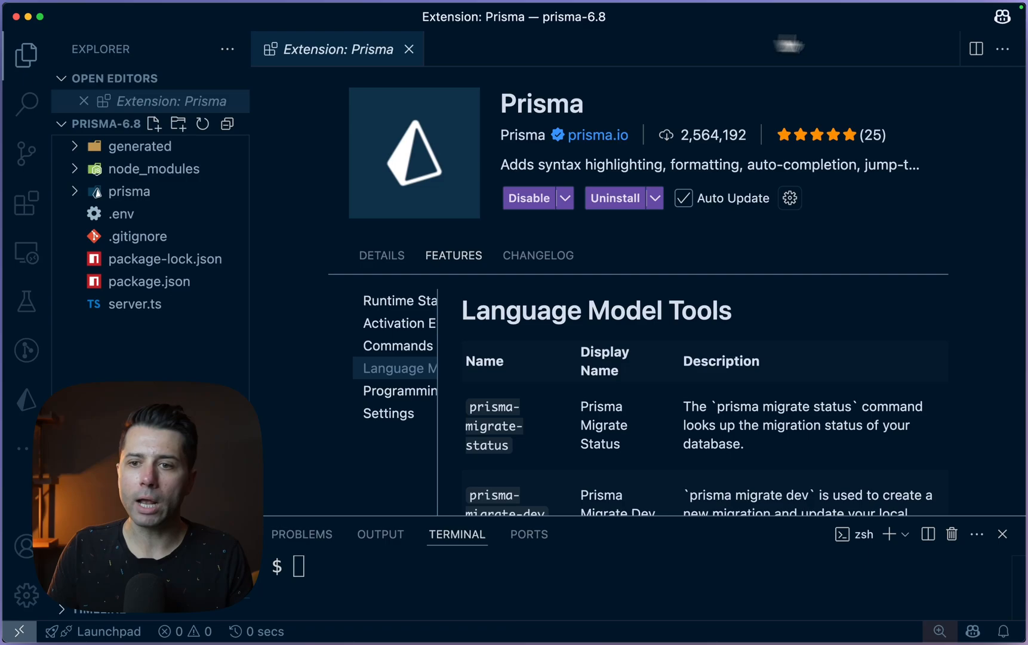
# Reopen Copilot Chat and draft the question 'am I logged into the Prisma Data Platform'.
pyautogui.click(1003, 17)
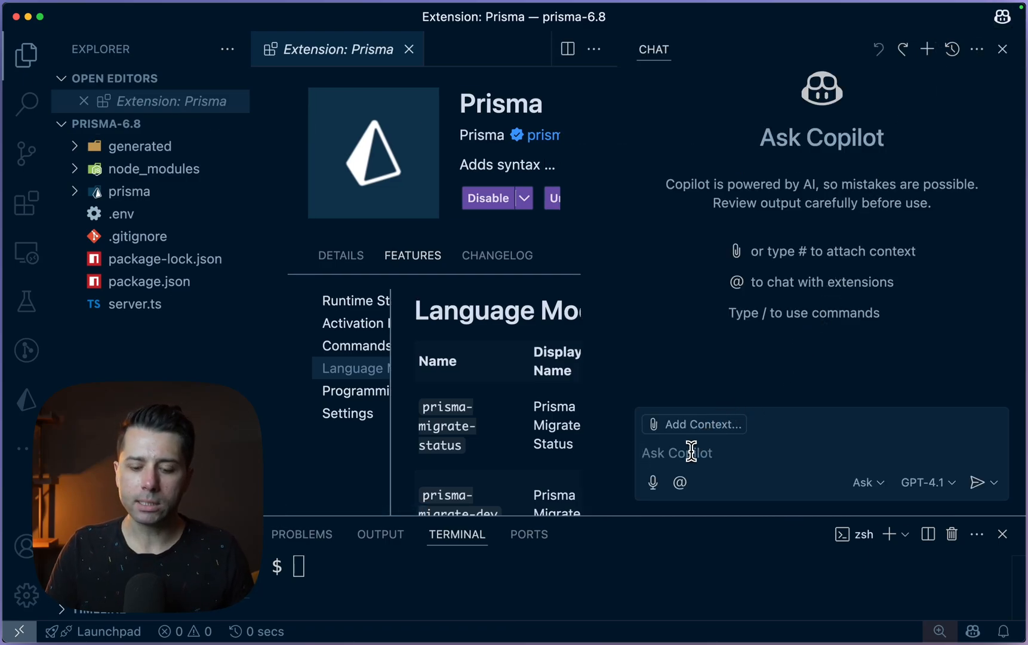
pyautogui.write('am I logged')
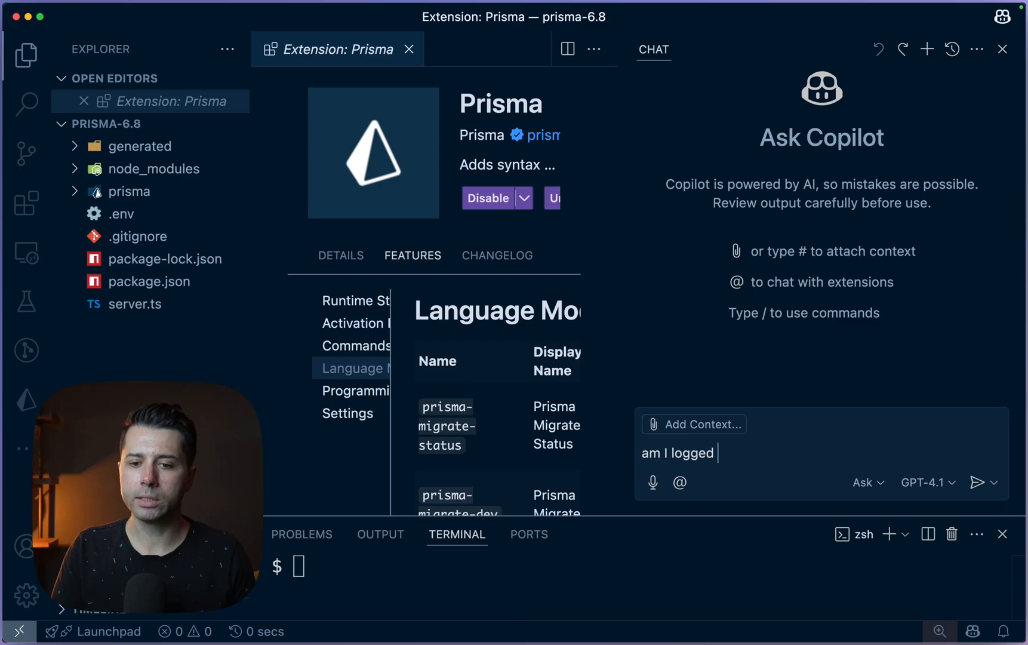
pyautogui.write('into the Prisma Data P')
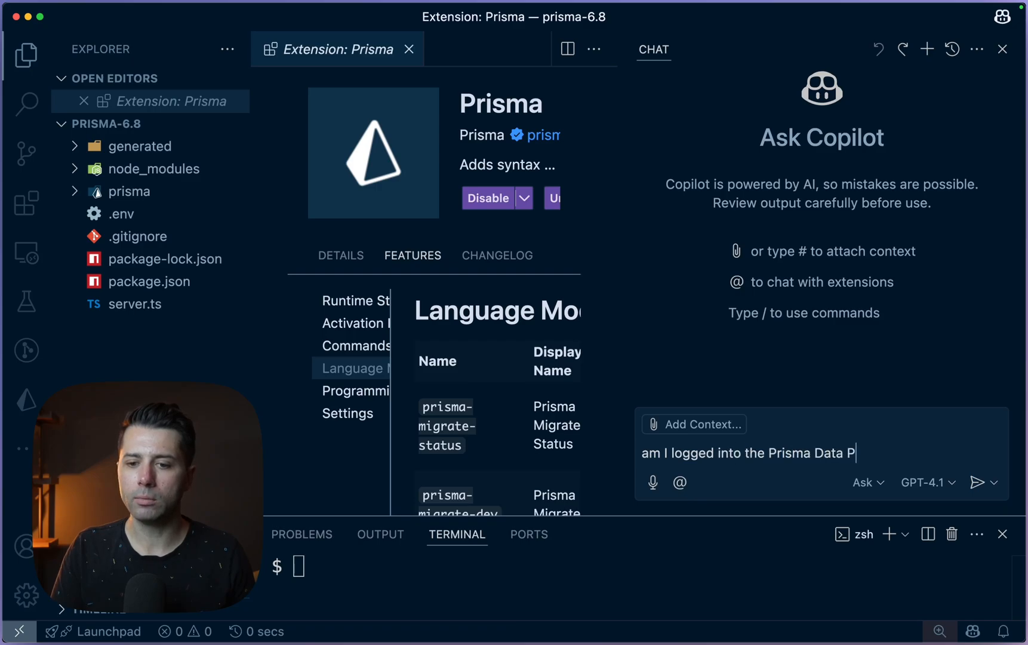
pyautogui.click(978, 482)
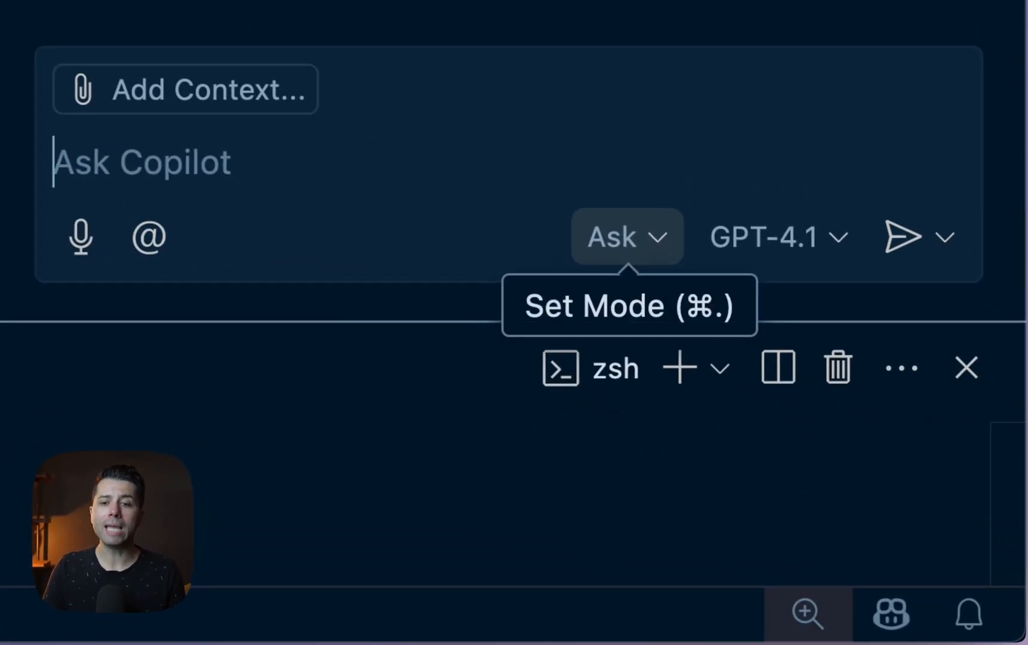
# Switch Copilot to Agent mode and ask 'am I logged into the Prisma Data Platform?'.
pyautogui.click(625, 237)
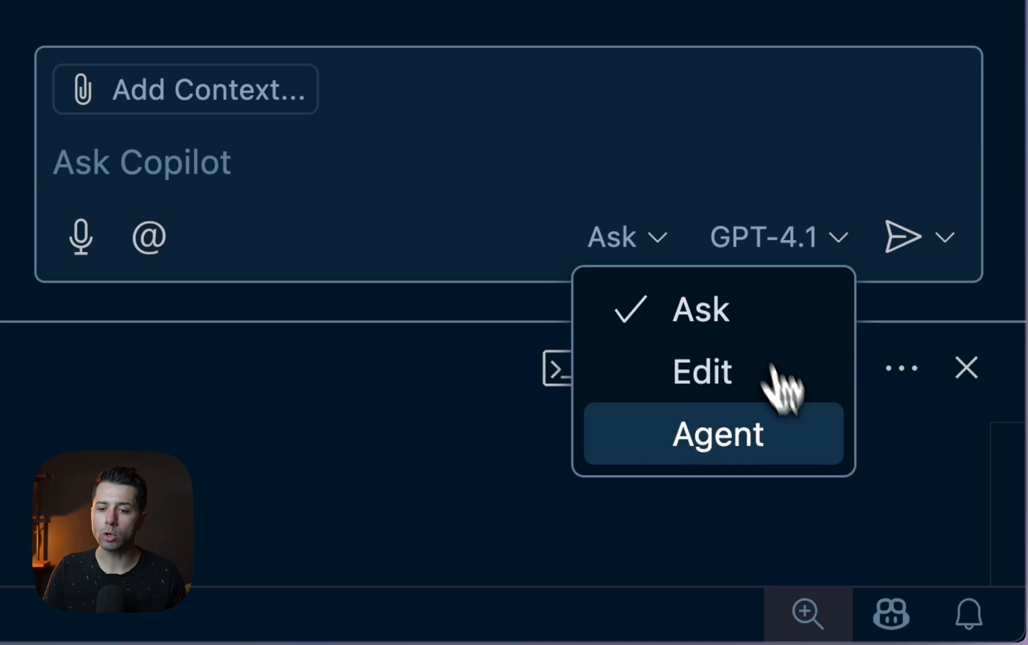
pyautogui.click(716, 434)
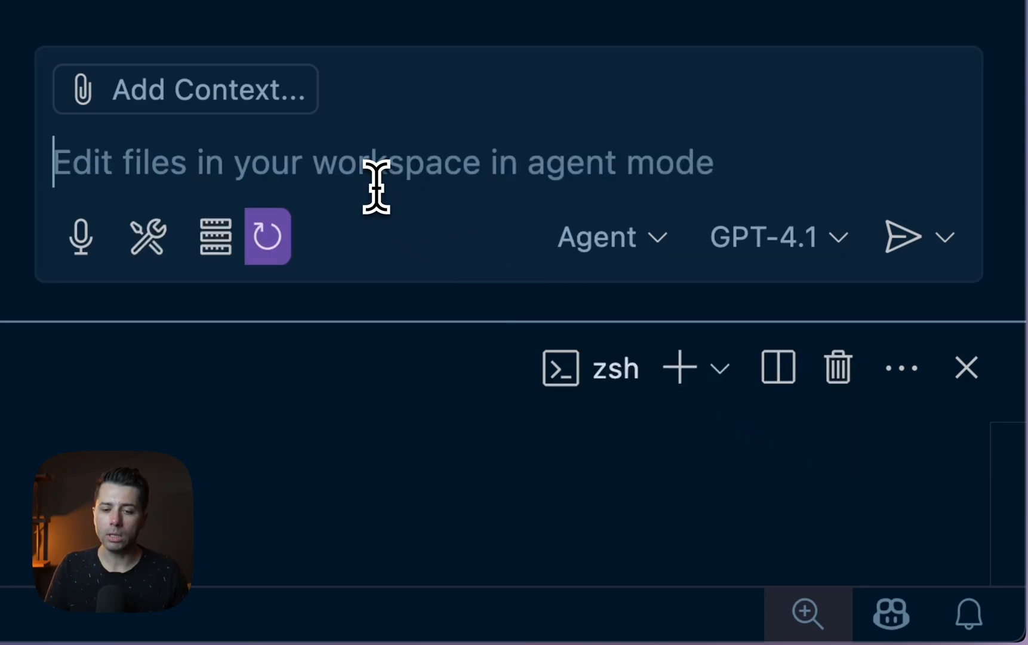
pyautogui.write('am I logged')
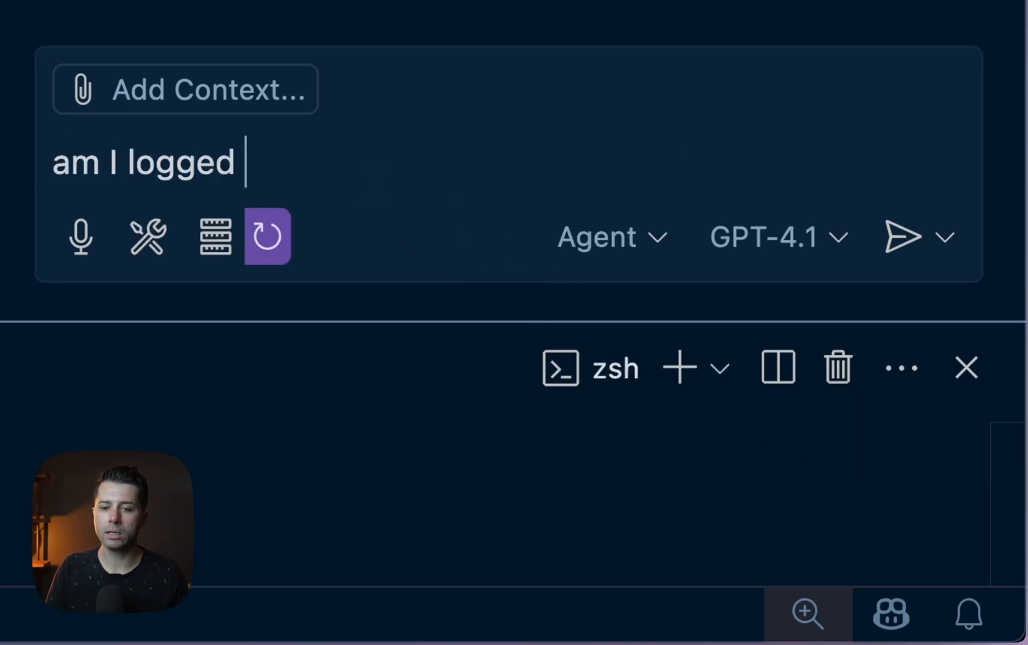
pyautogui.write('into the Prisma D dat')
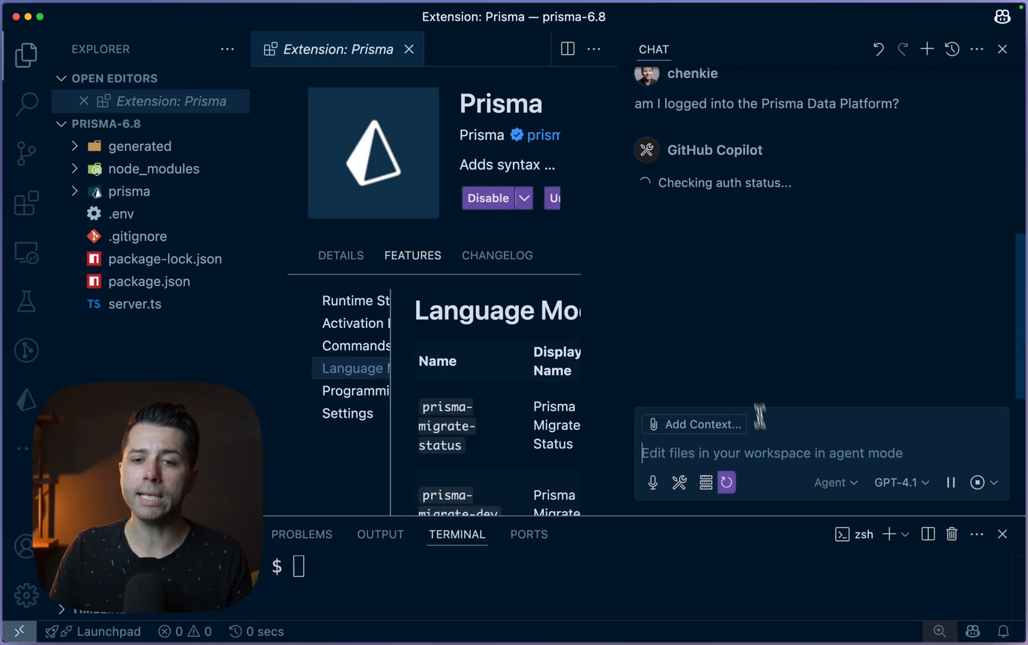
pyautogui.moveTo(705, 185)
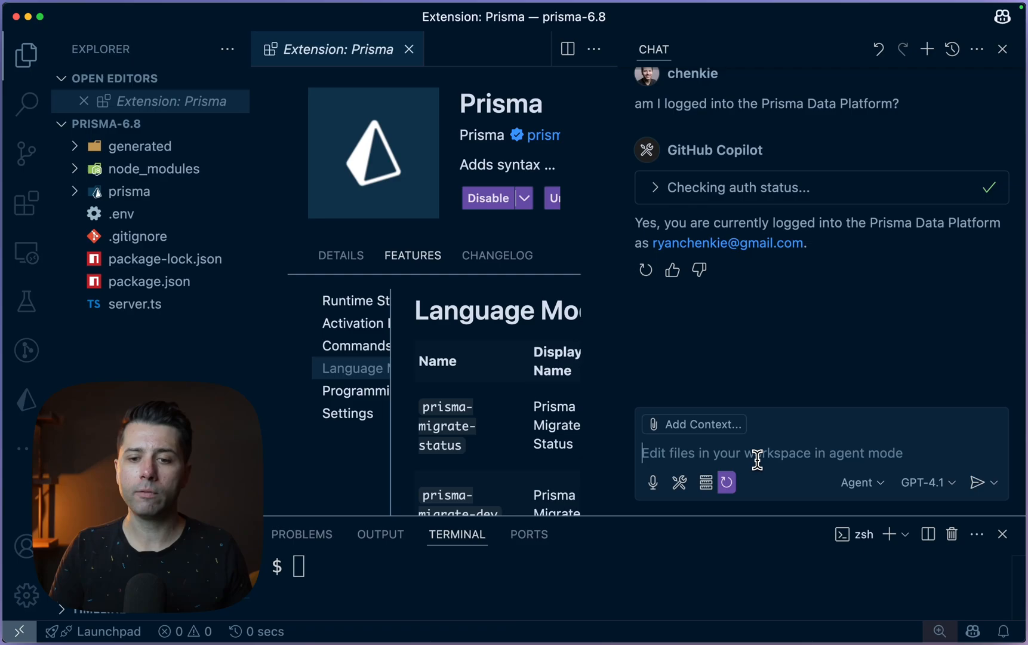
# Ask Copilot to create a Prisma Postgres database called copilot.
pyautogui.write('plea')
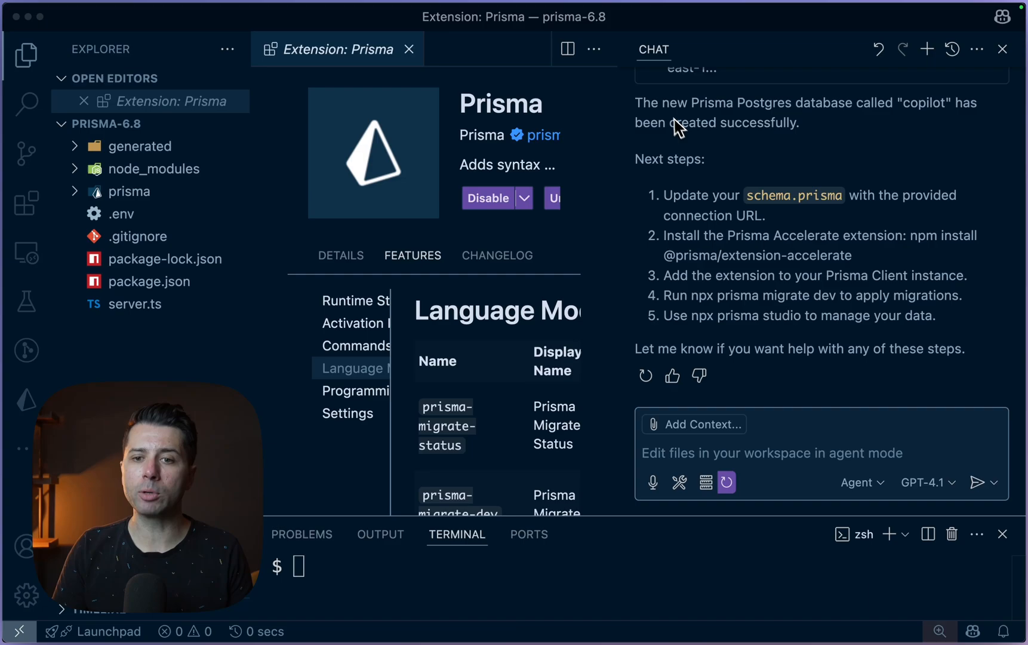
pyautogui.moveTo(879, 149)
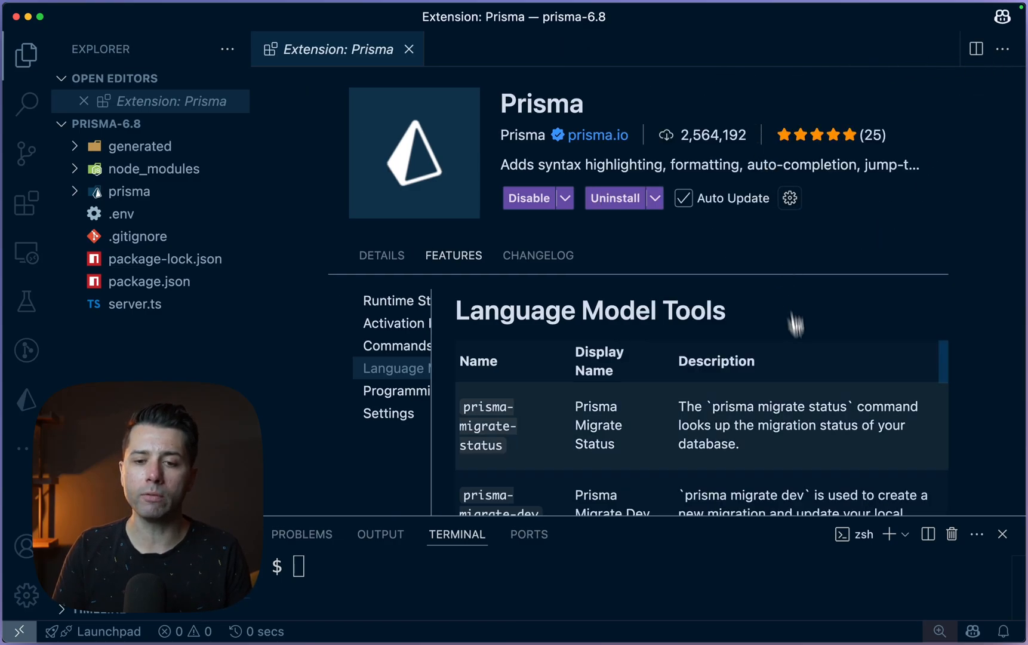
pyautogui.moveTo(871, 361)
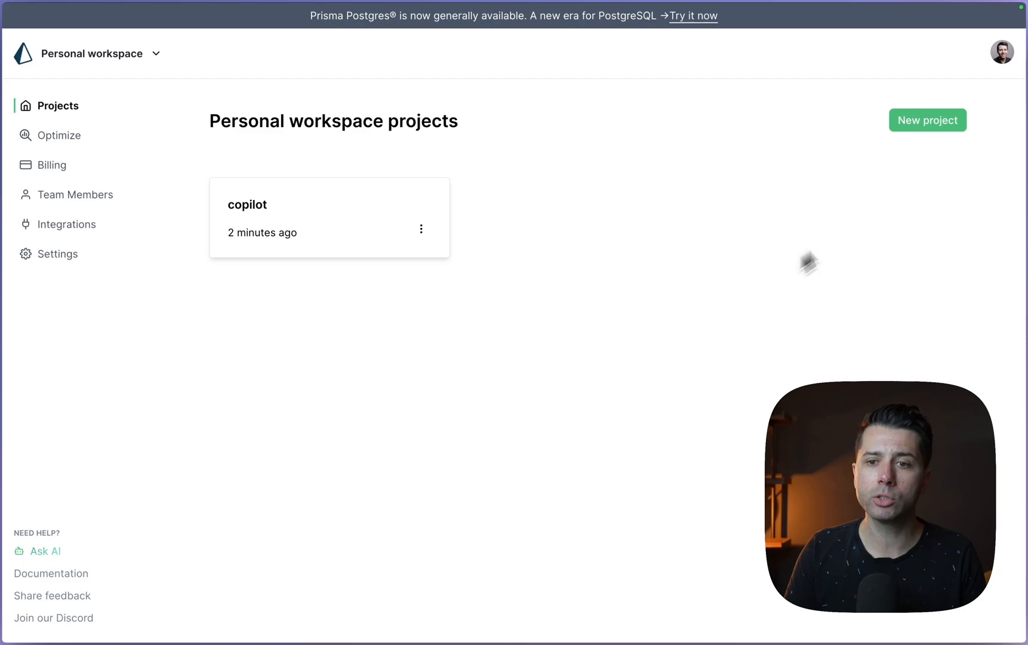
# Create a new project named 'singapore' and view the available database regions.
pyautogui.click(927, 119)
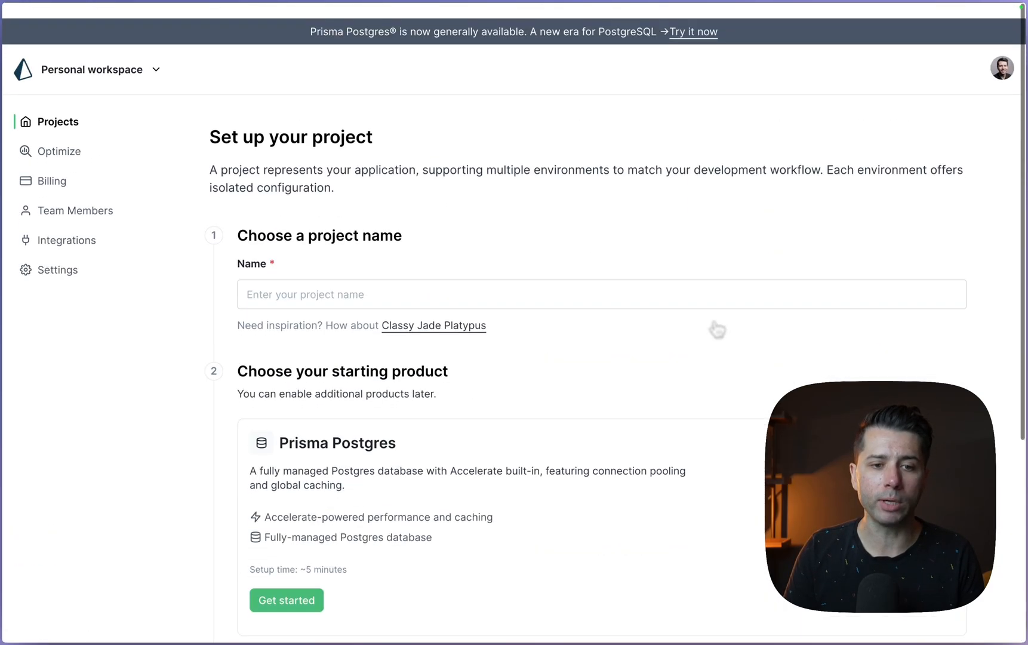
pyautogui.write('so')
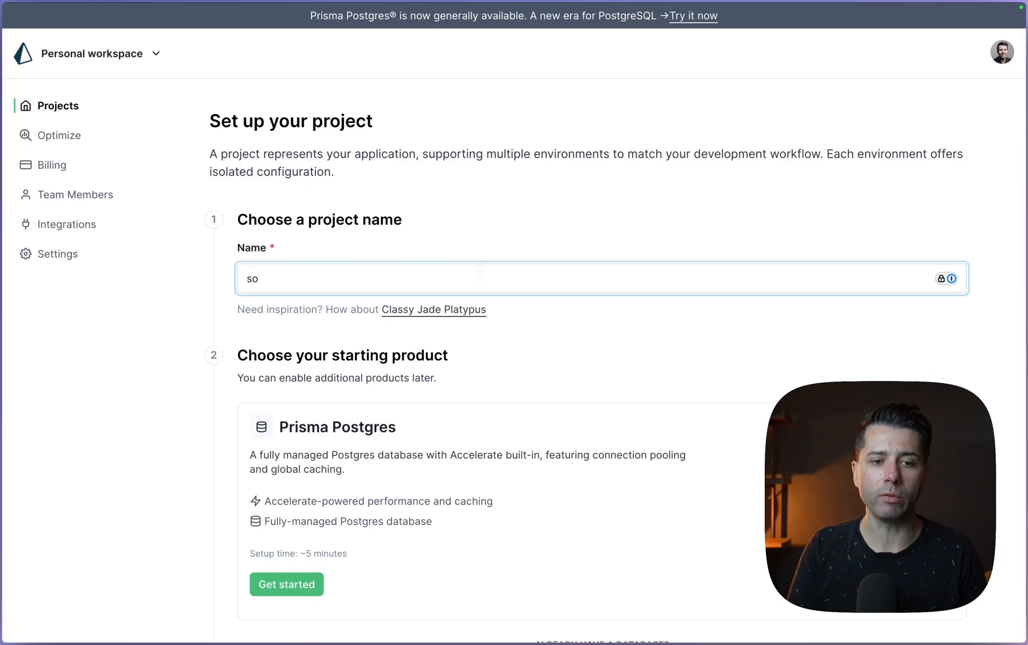
pyautogui.write('singapore')
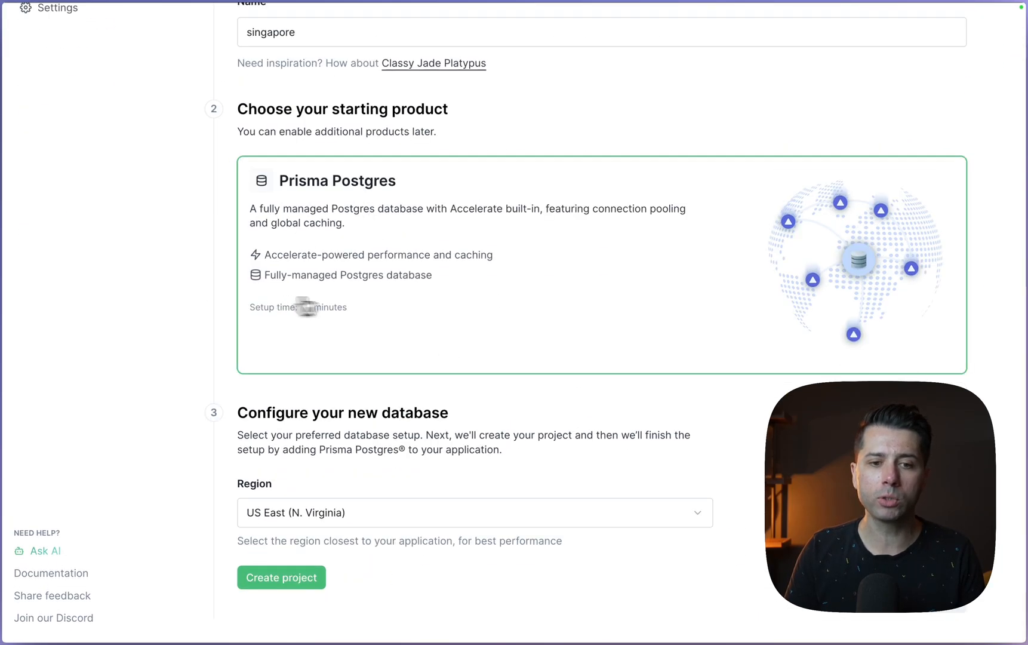
pyautogui.click(473, 512)
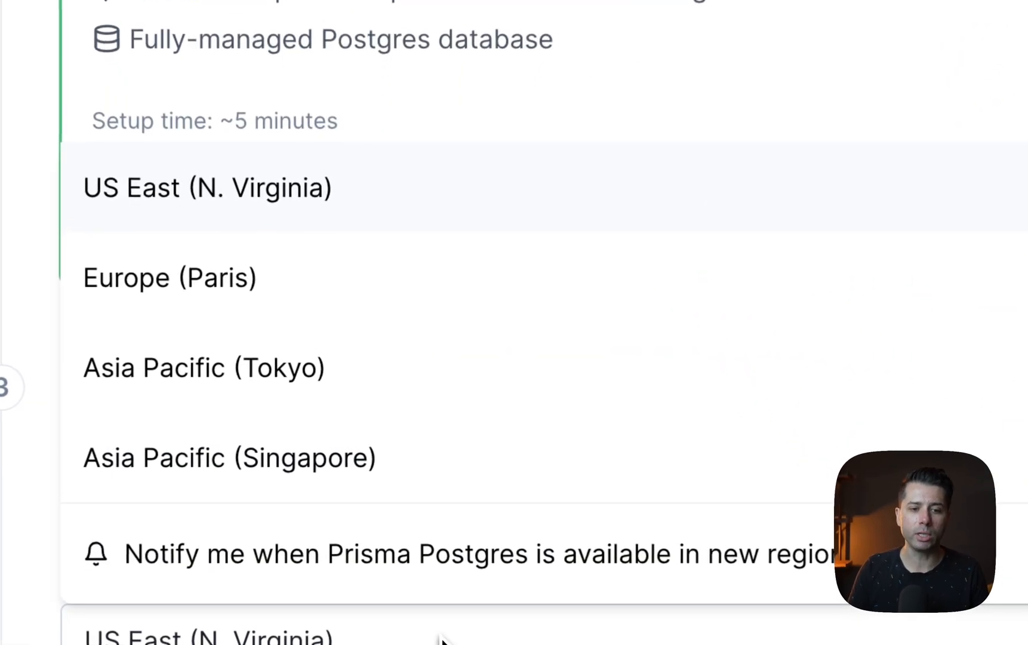
pyautogui.moveTo(137, 492)
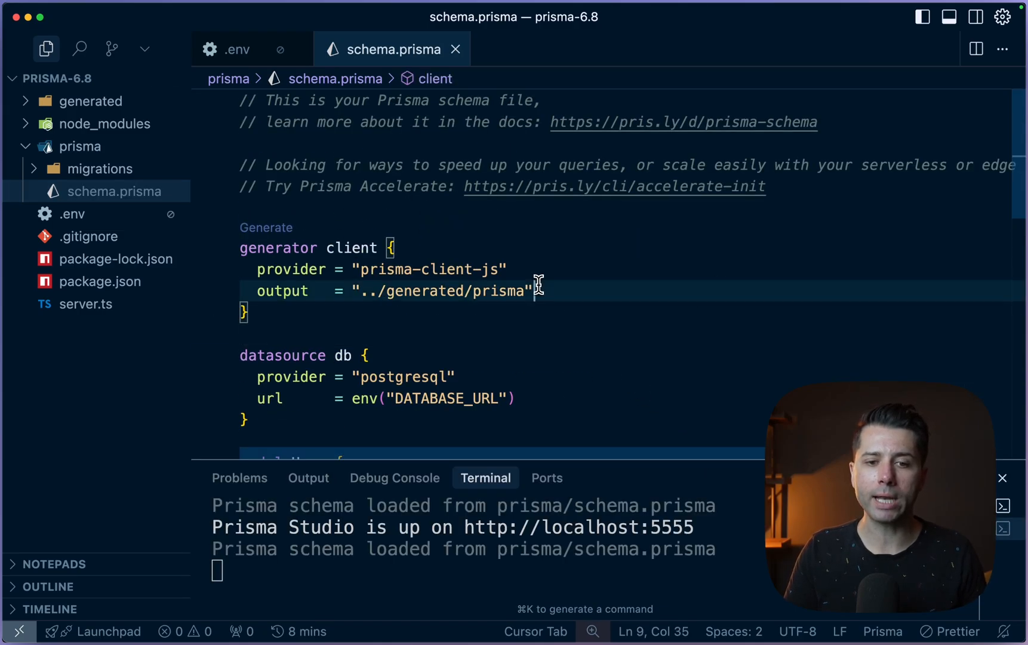
# Change the generator provider to "prisma-client" and add runtime = "deno" in schema.prisma.
pyautogui.click(510, 269)
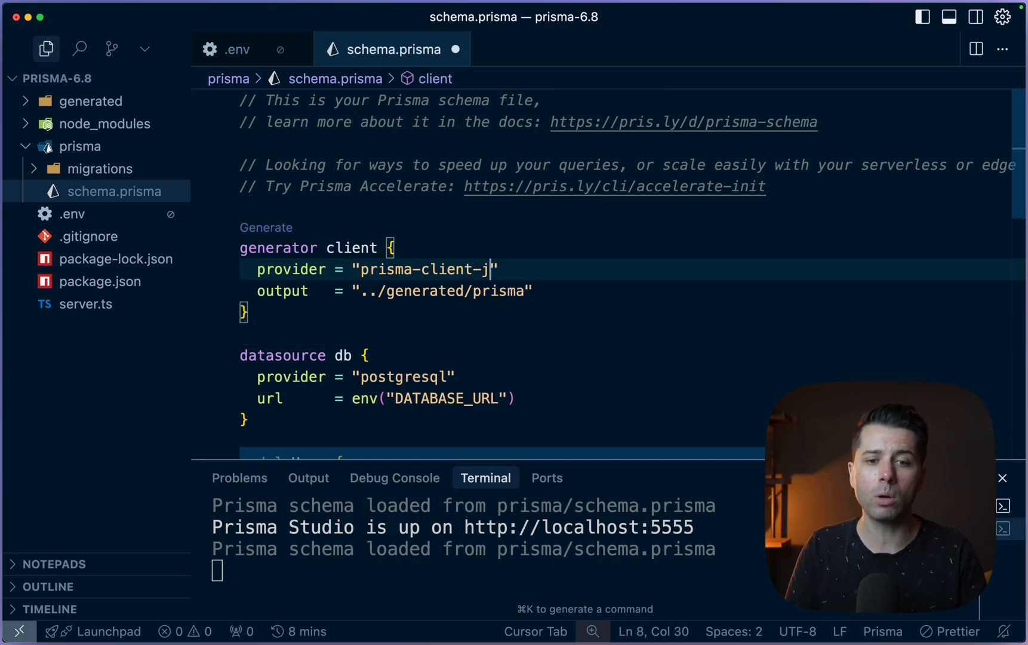
pyautogui.press('Backspace')
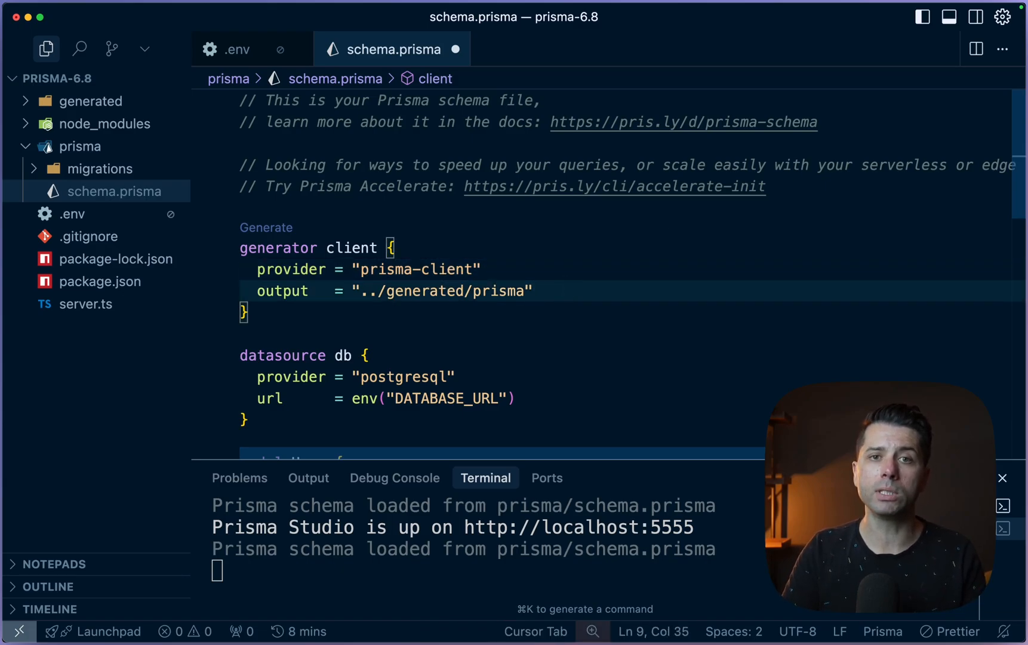
pyautogui.write('runtime    = "nodejs"')
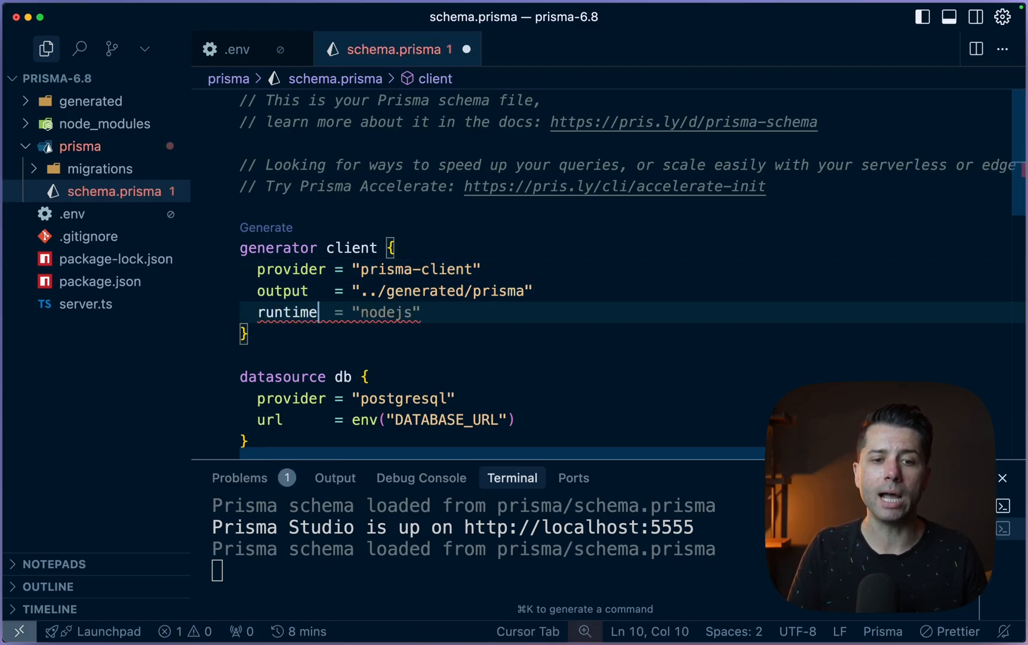
pyautogui.write('deno')
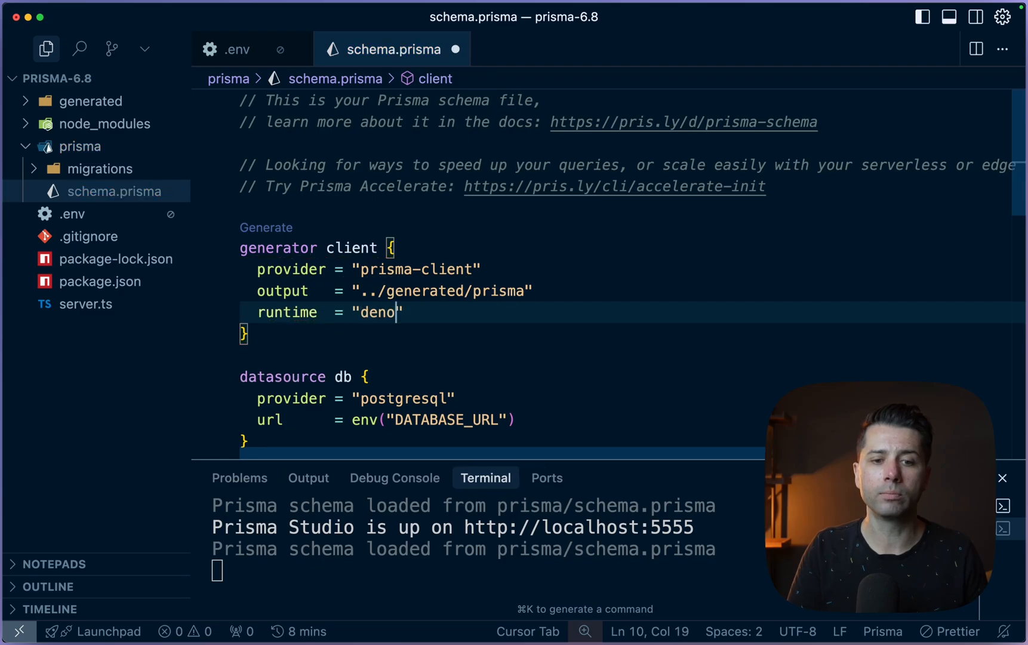